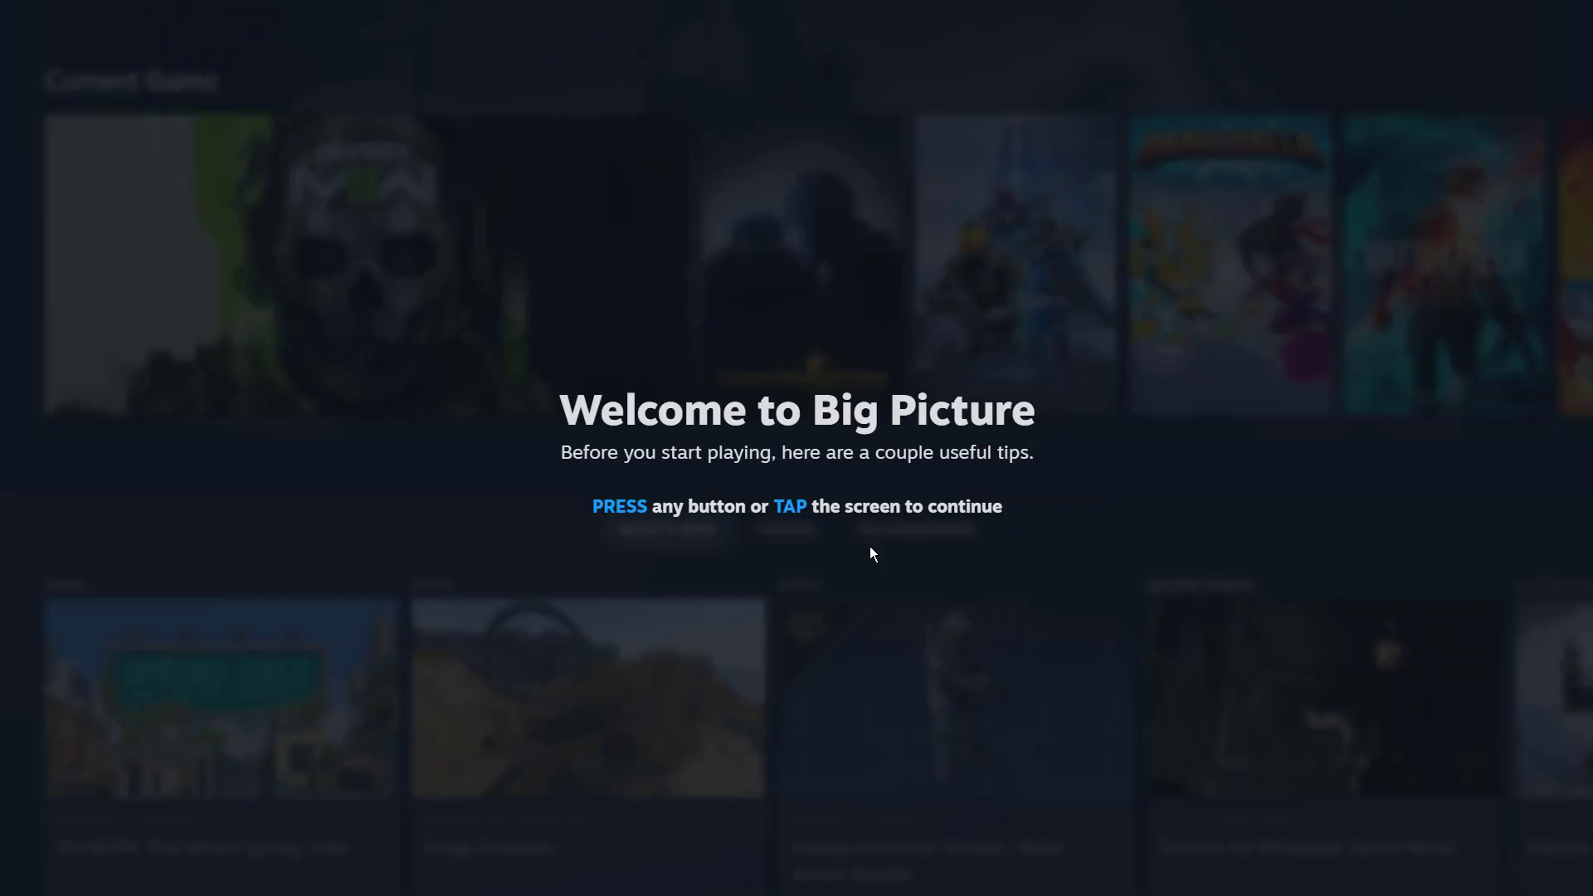
pyautogui.moveTo(877, 573)
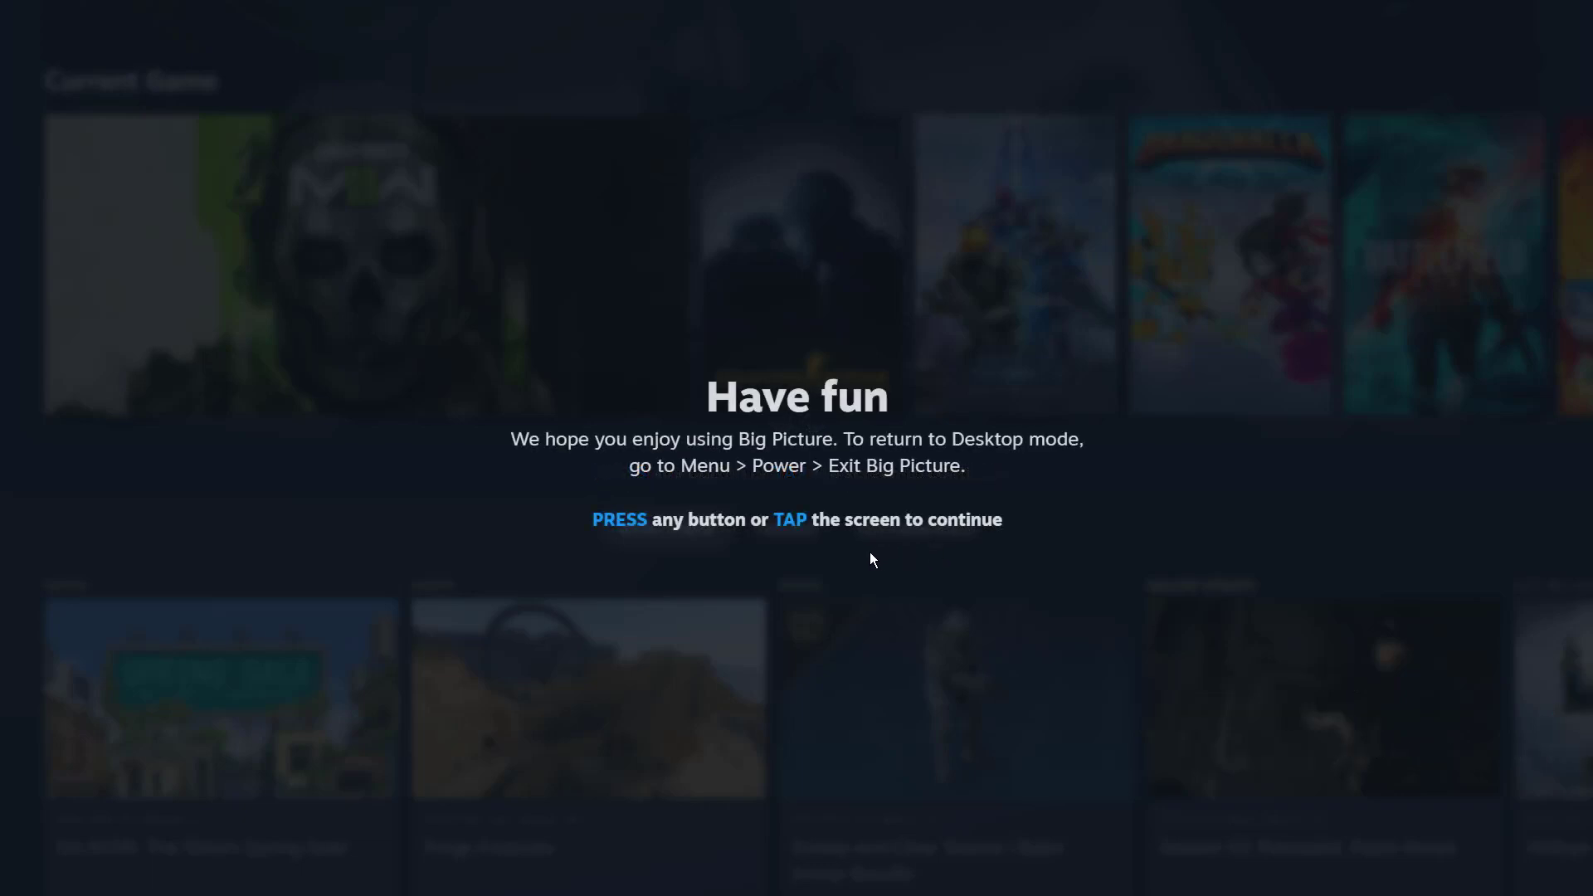
pyautogui.moveTo(981, 463)
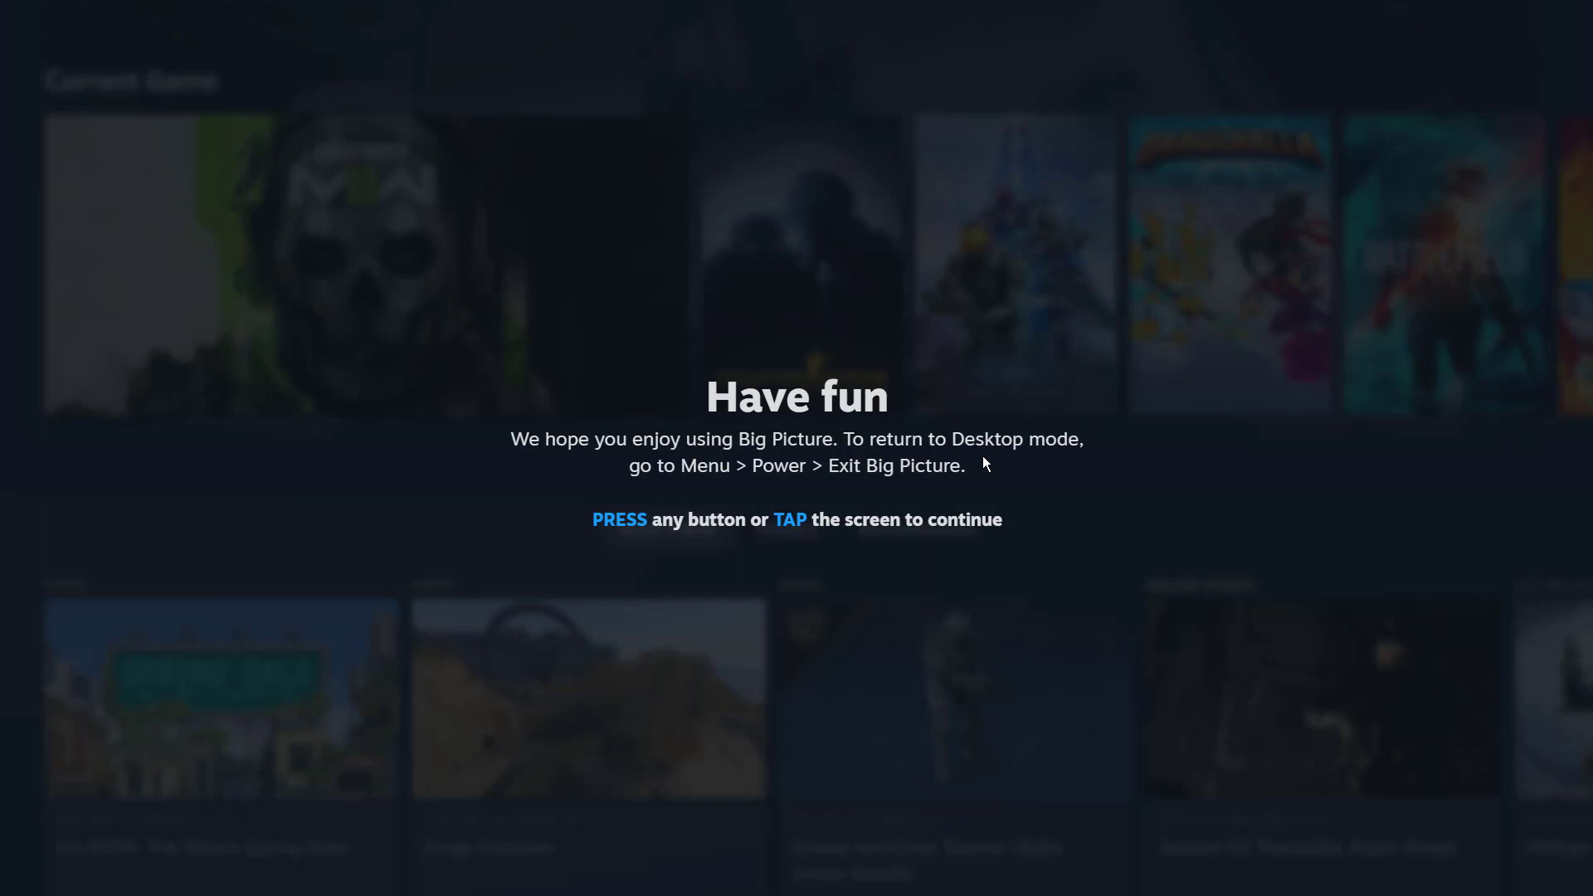
pyautogui.moveTo(955, 486)
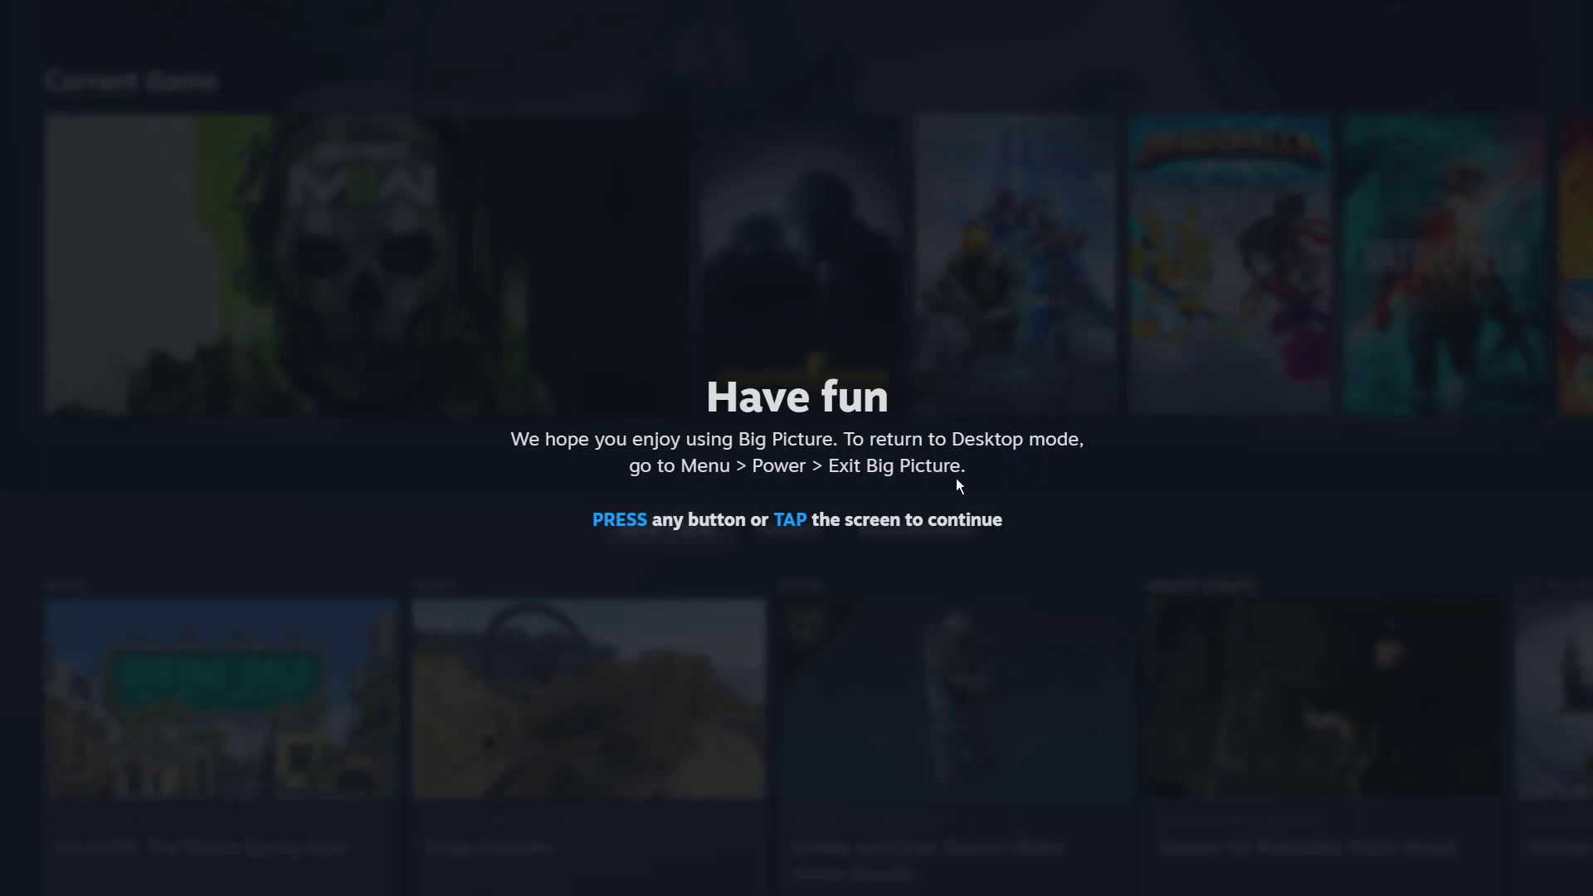
pyautogui.moveTo(838, 564)
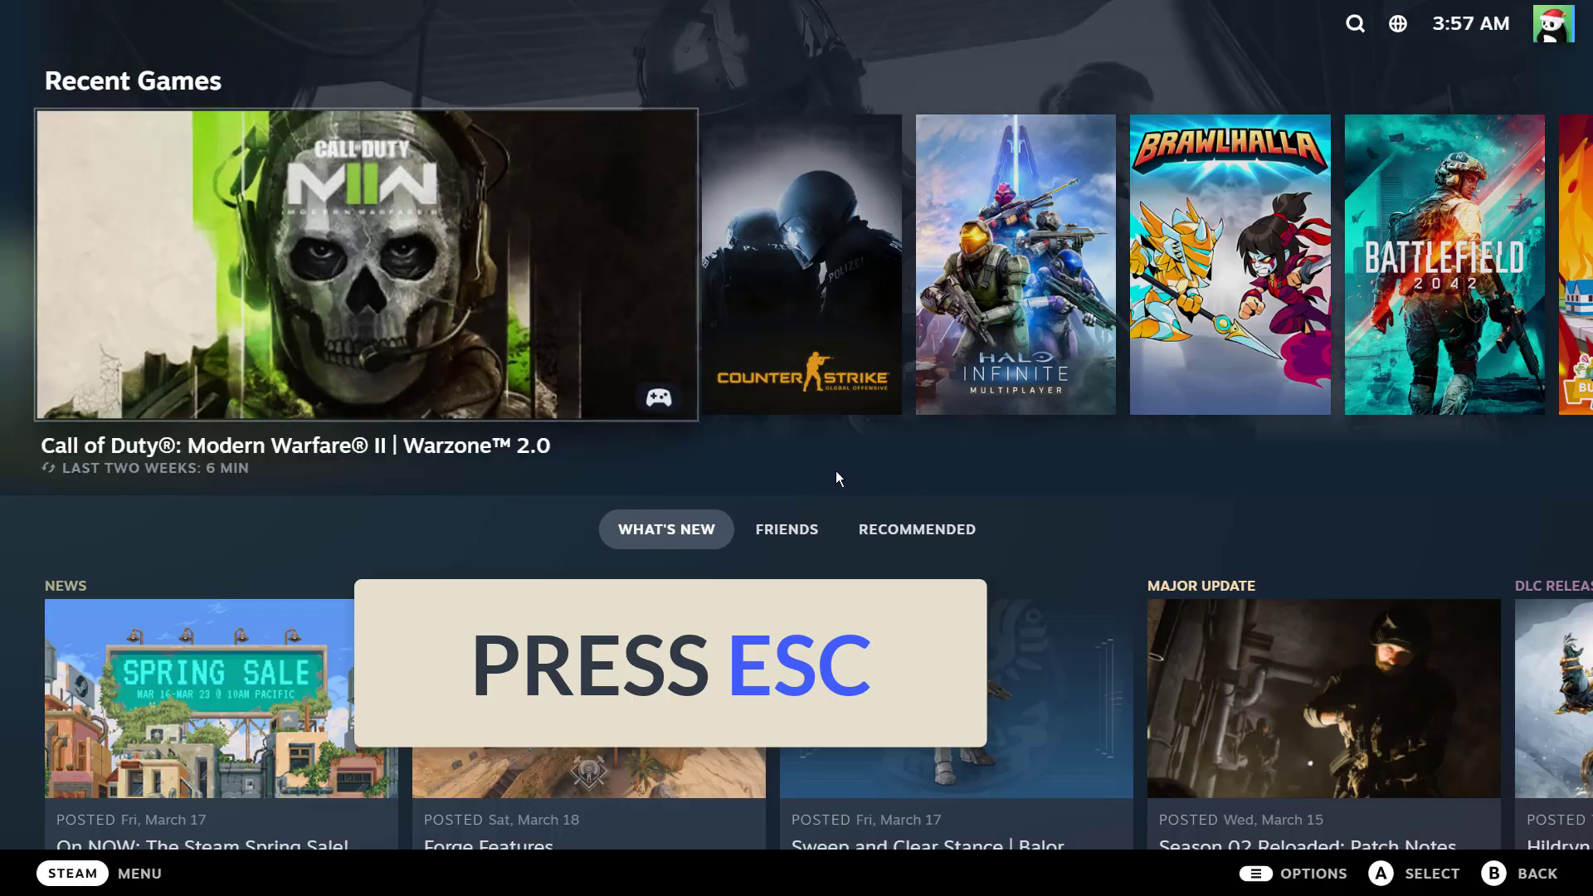
pyautogui.moveTo(884, 456)
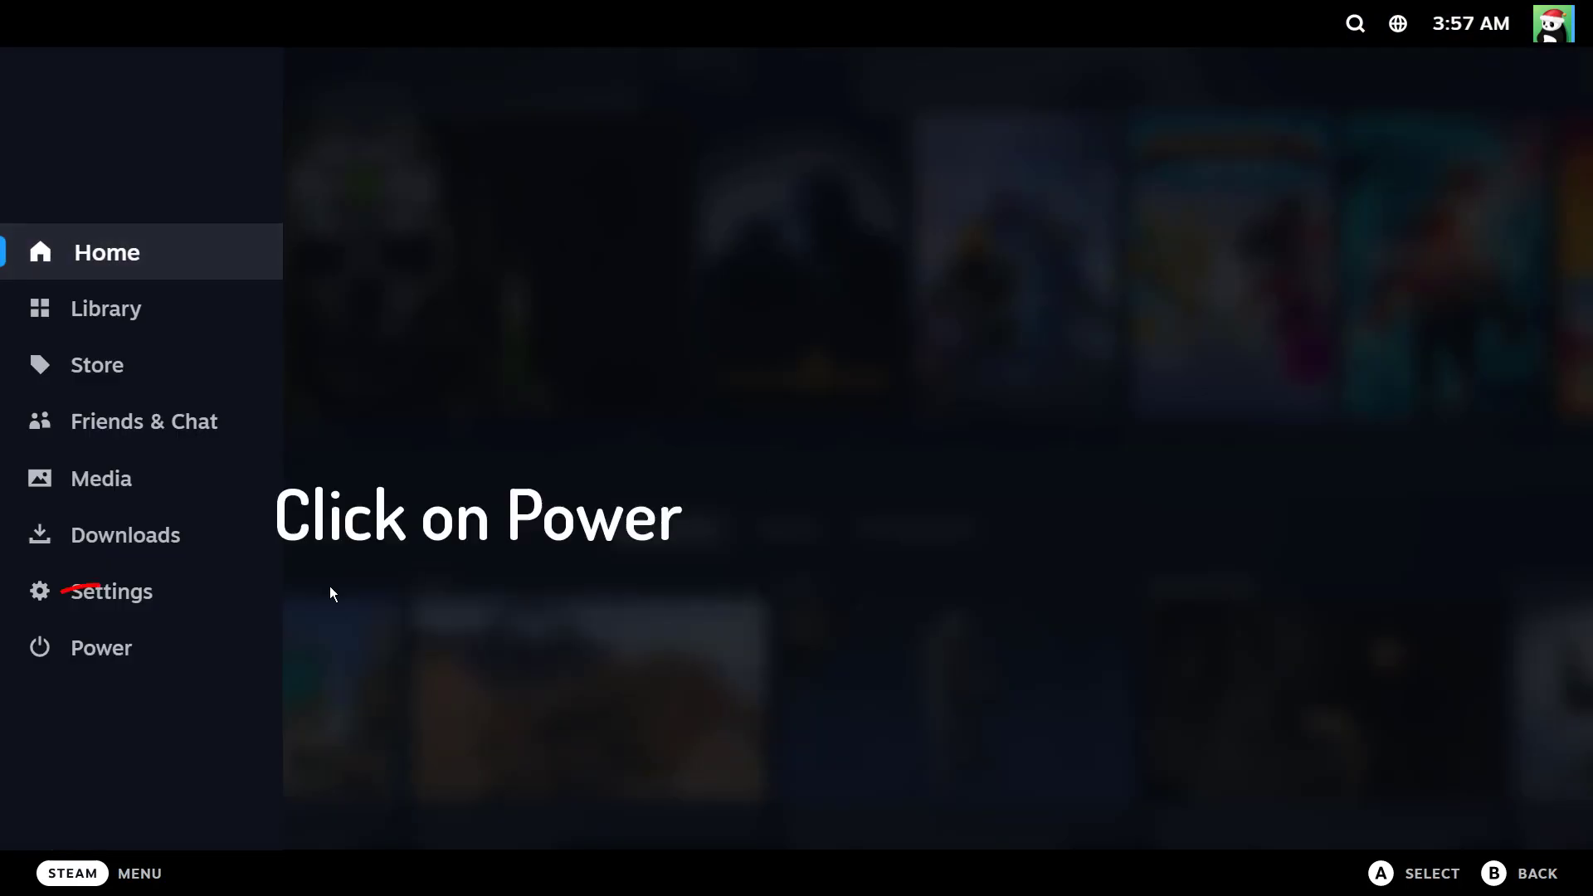
pyautogui.moveTo(148, 647)
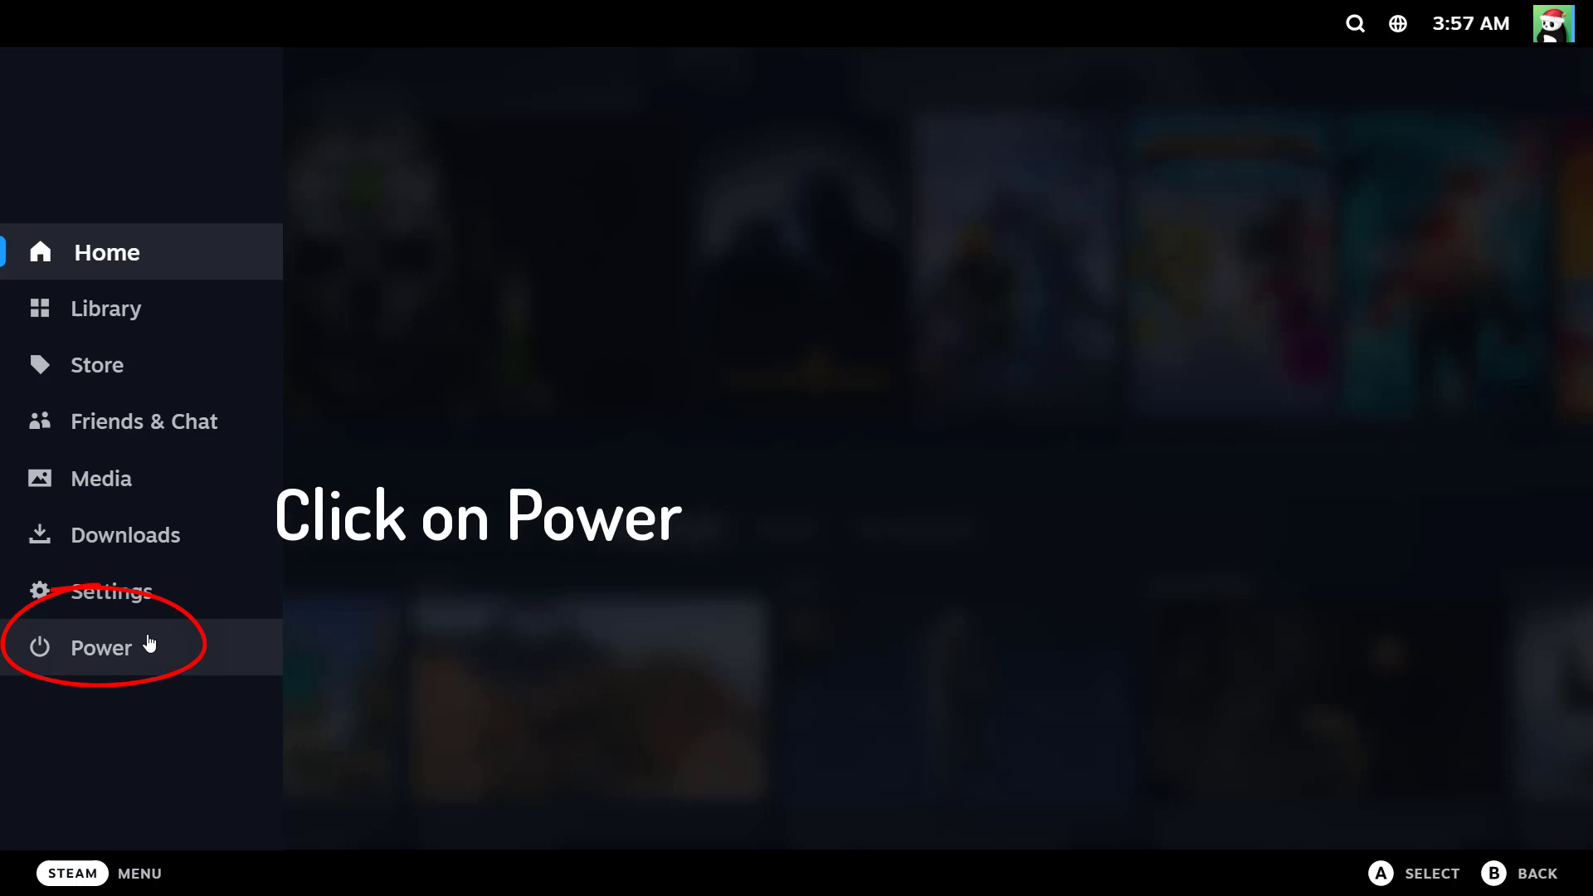
# Bring up the Big Picture Power menu from the Steam menu
pyautogui.click(101, 647)
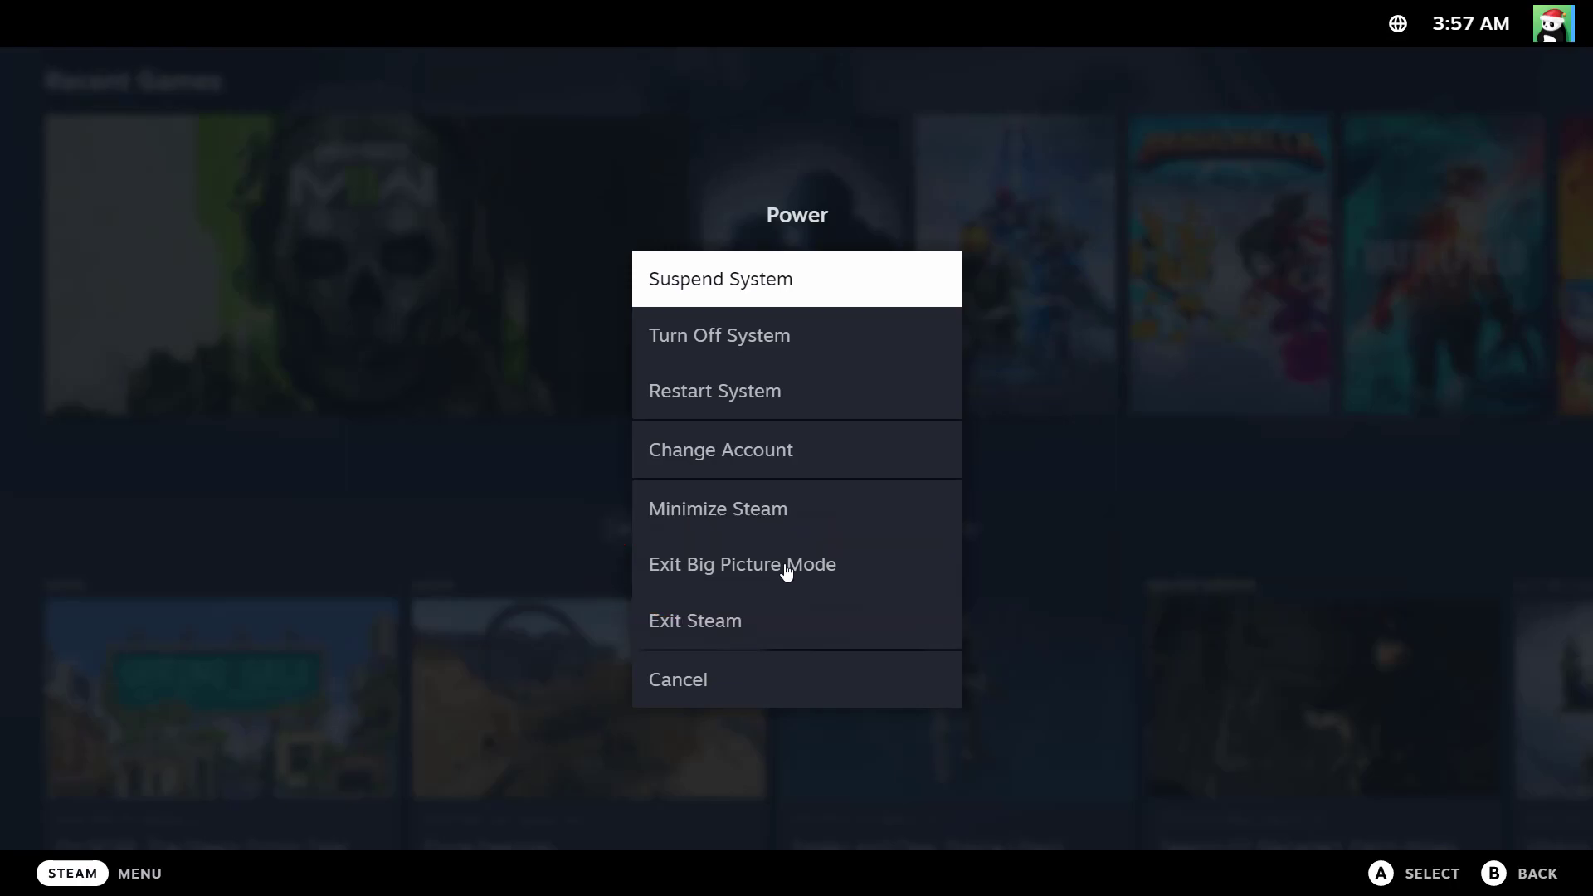
# Choose Exit Big Picture Mode to return to the desktop client
pyautogui.click(742, 564)
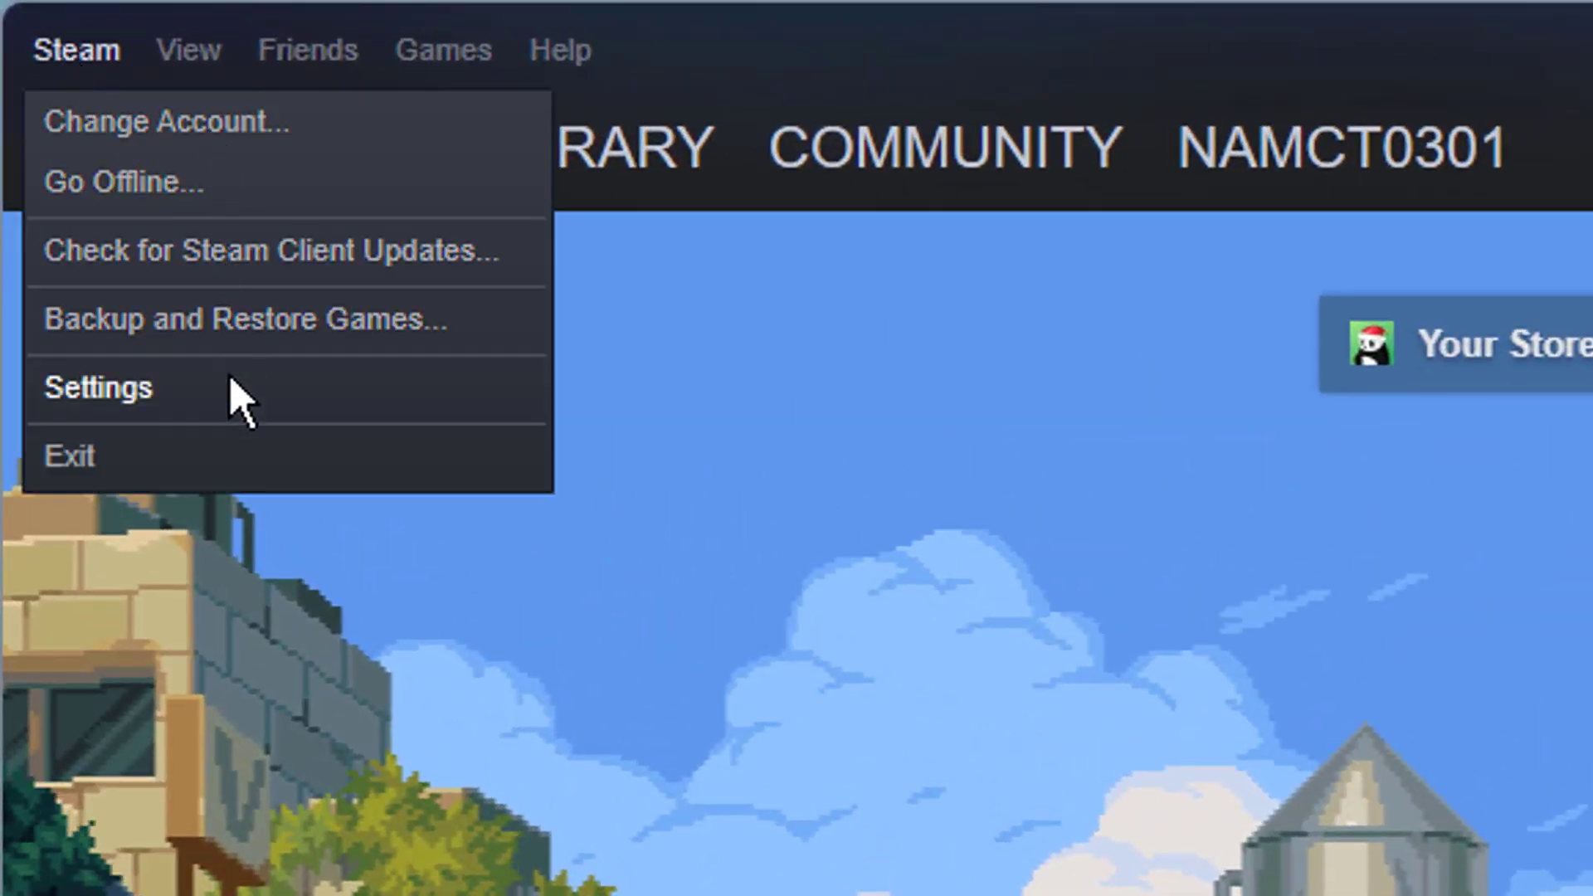
# Choose Settings from the Steam menu to show the Account section
pyautogui.click(96, 387)
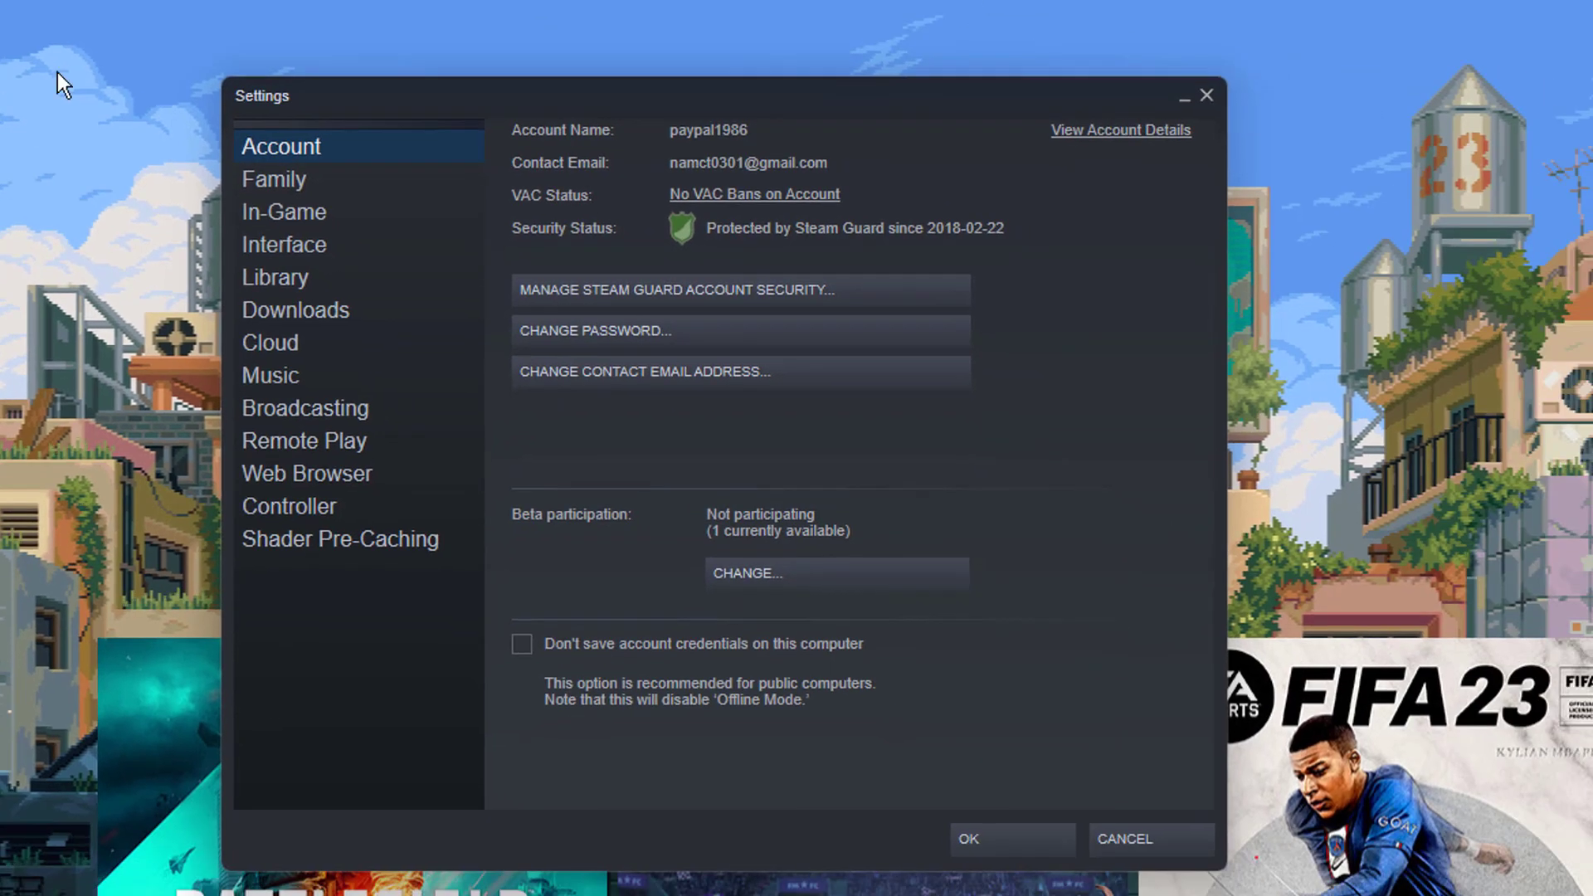
# Uncheck 'Start Steam in Big Picture Mode' under Interface and confirm with OK
pyautogui.click(284, 244)
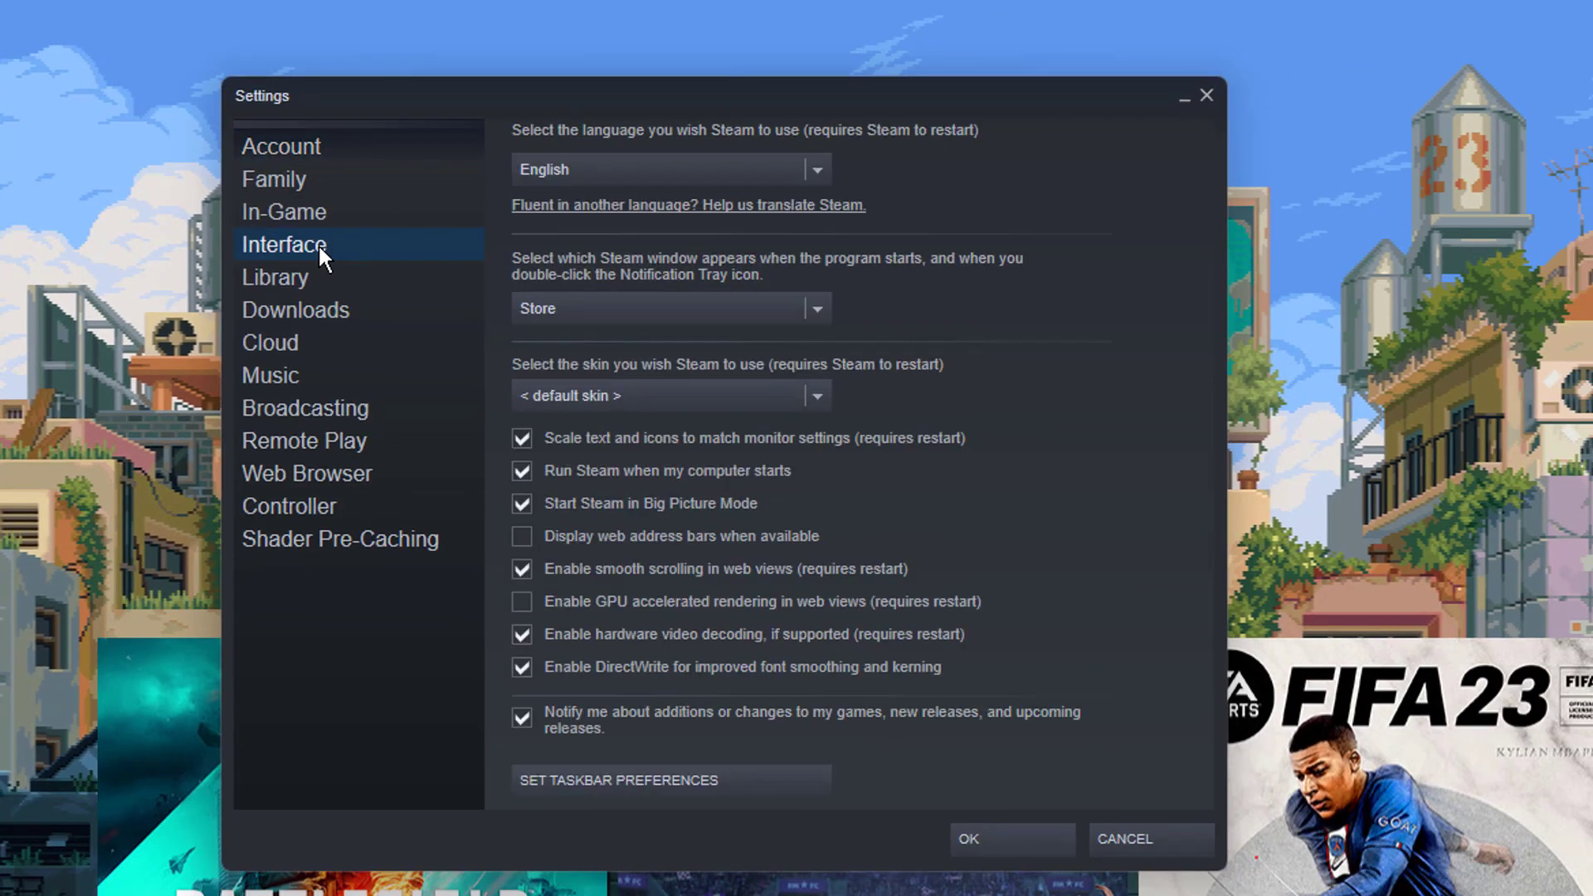
pyautogui.moveTo(528, 519)
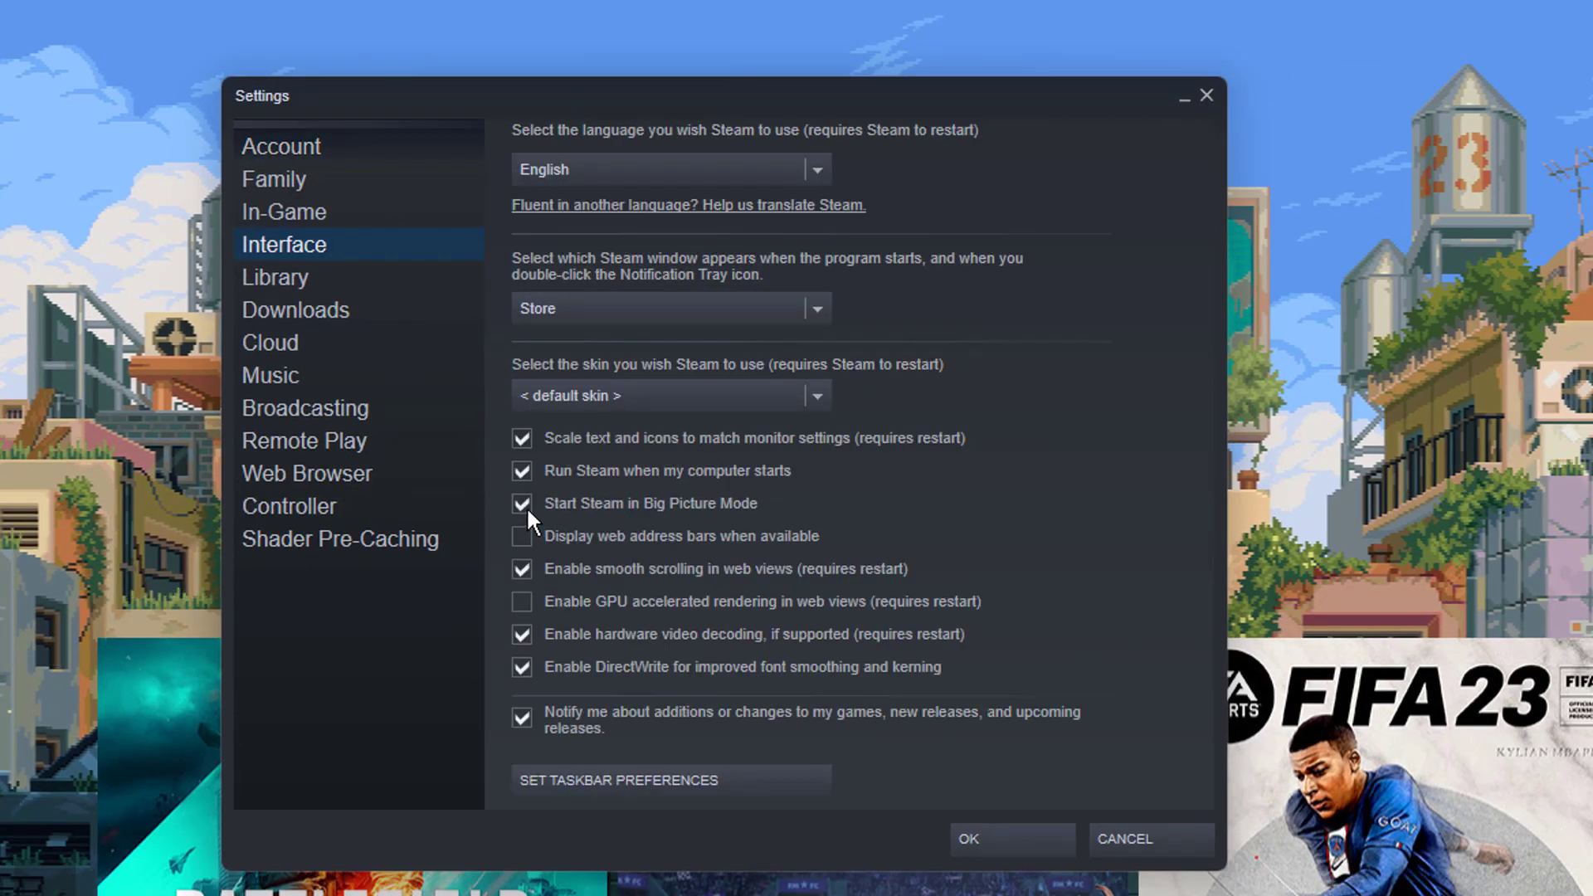
pyautogui.click(523, 503)
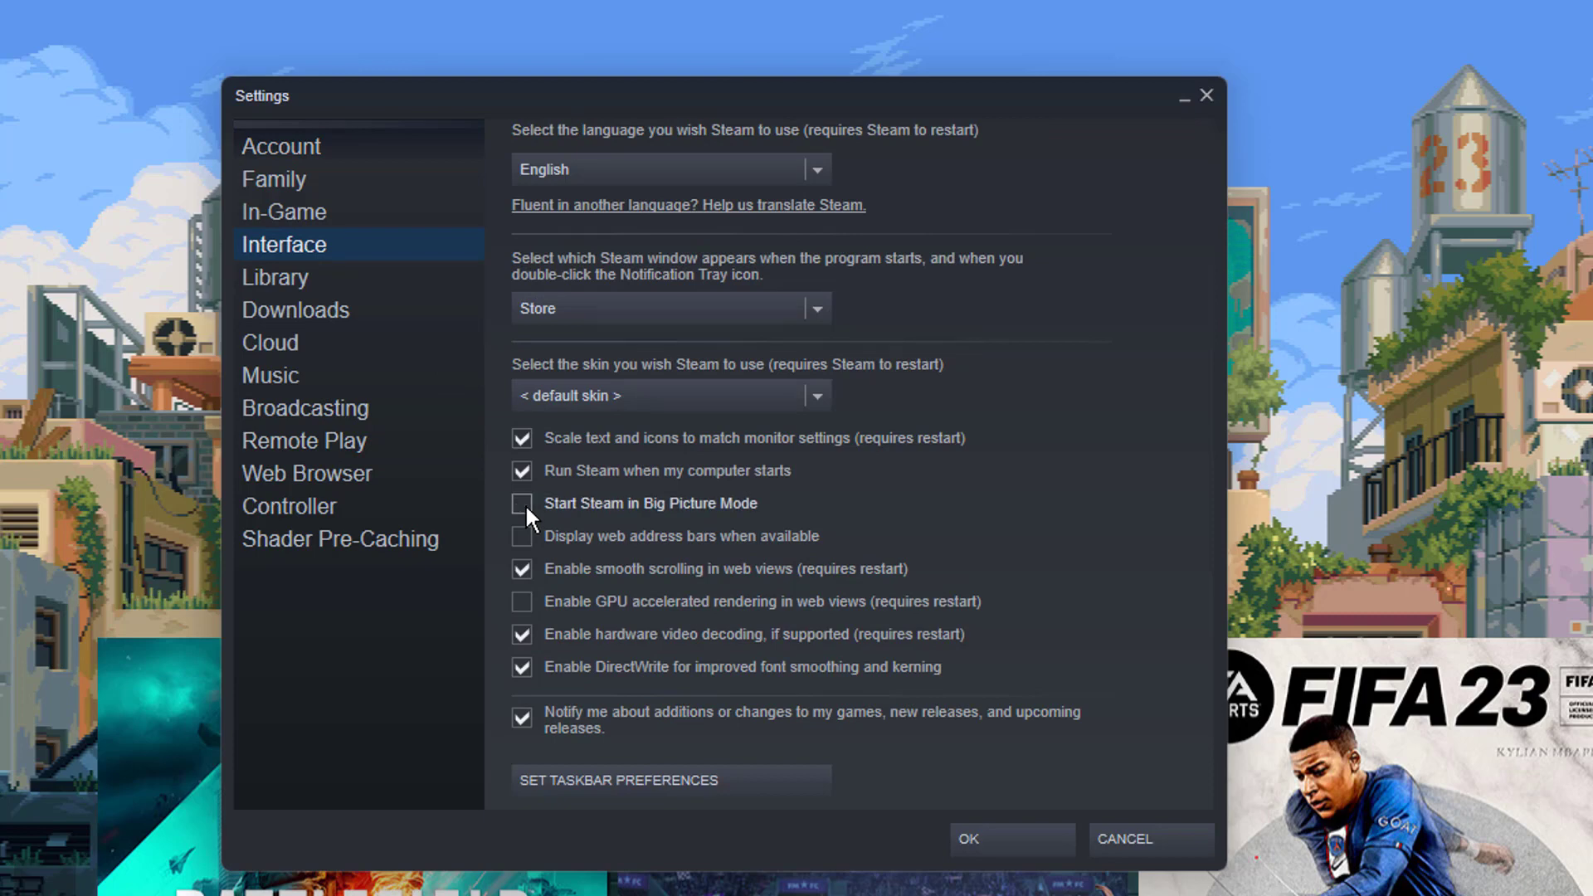
pyautogui.moveTo(658, 516)
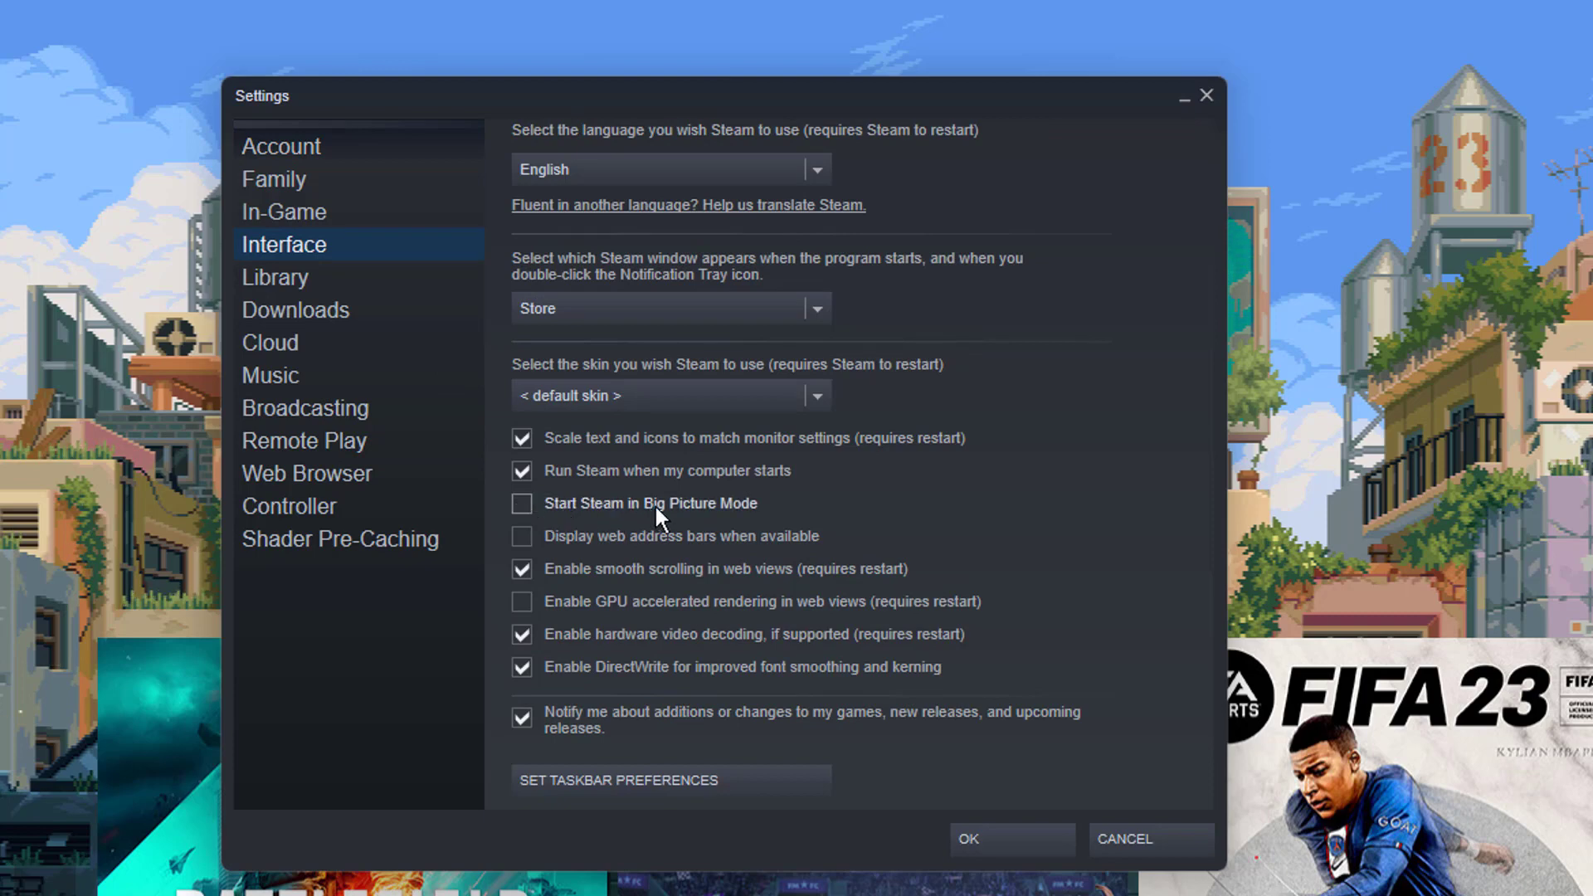
pyautogui.moveTo(626, 521)
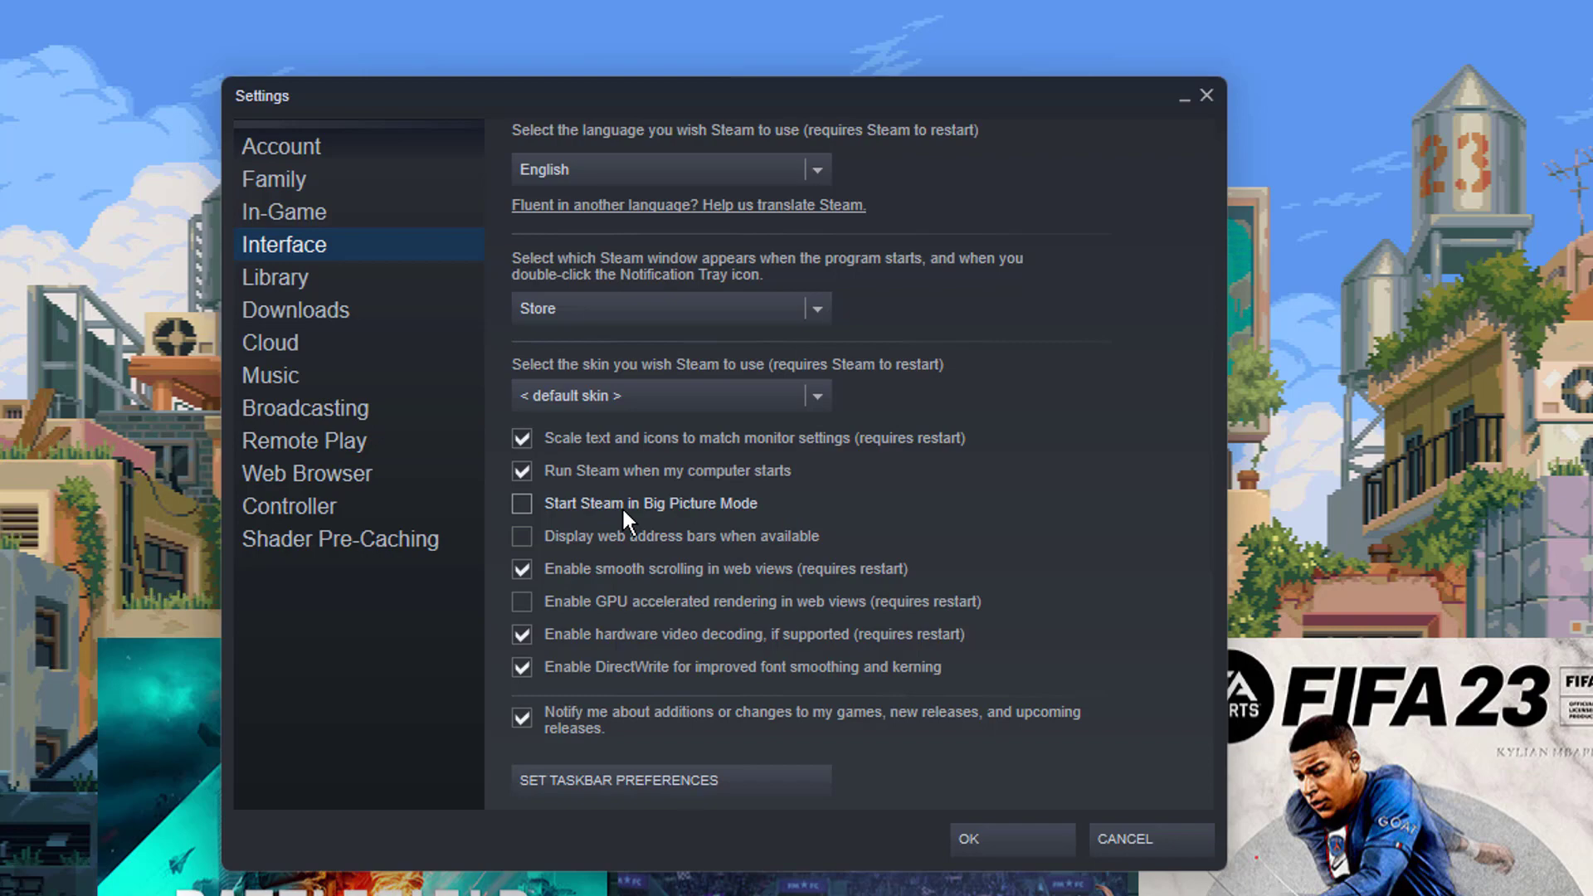
pyautogui.moveTo(998, 840)
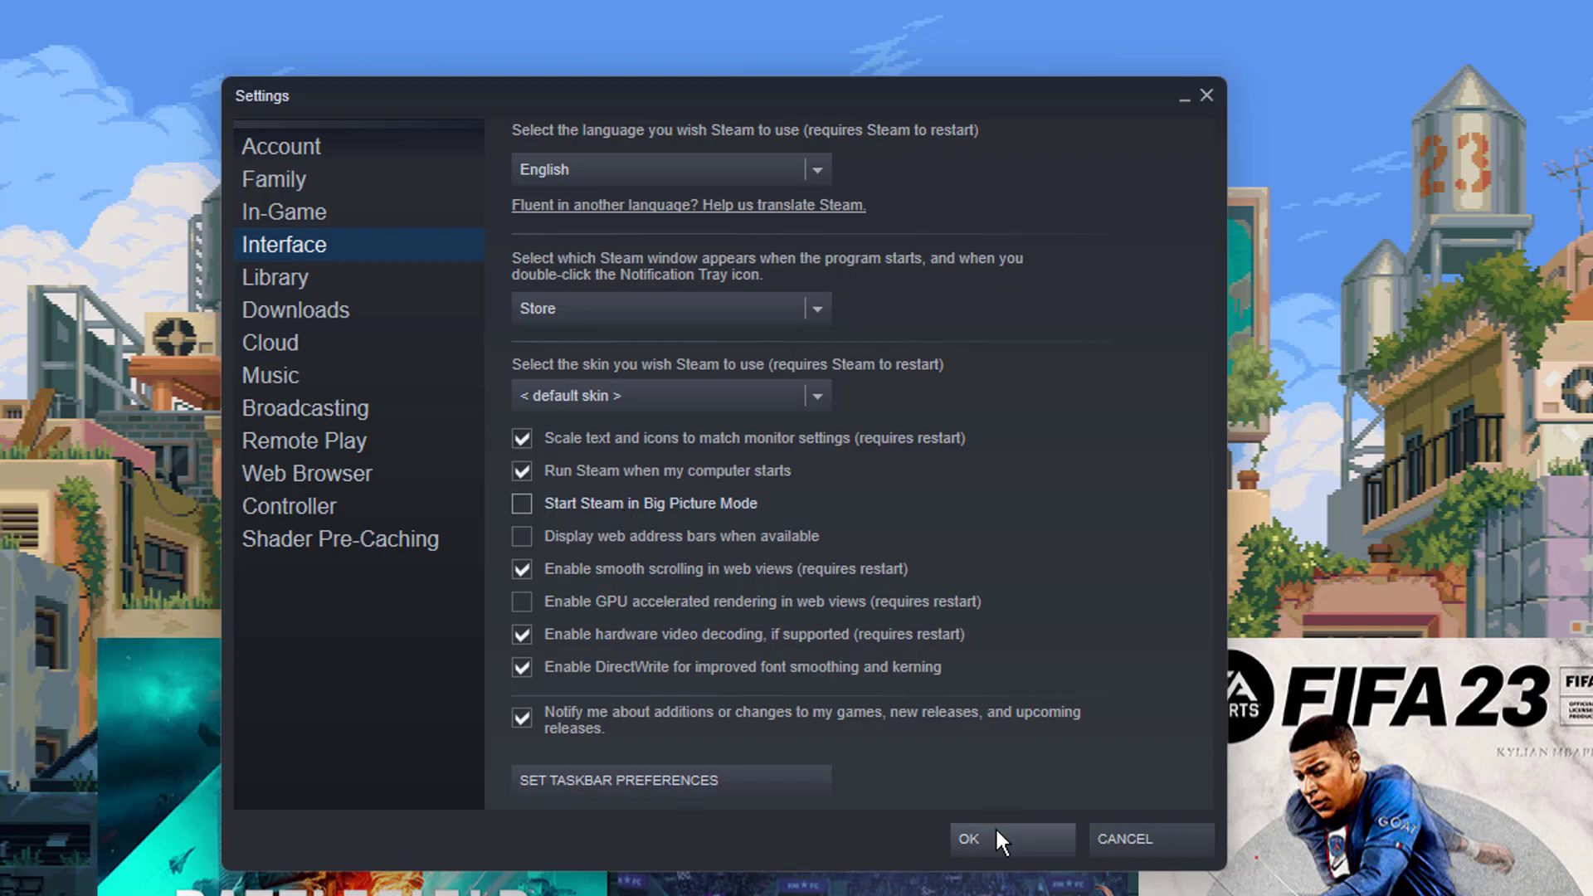
pyautogui.click(966, 838)
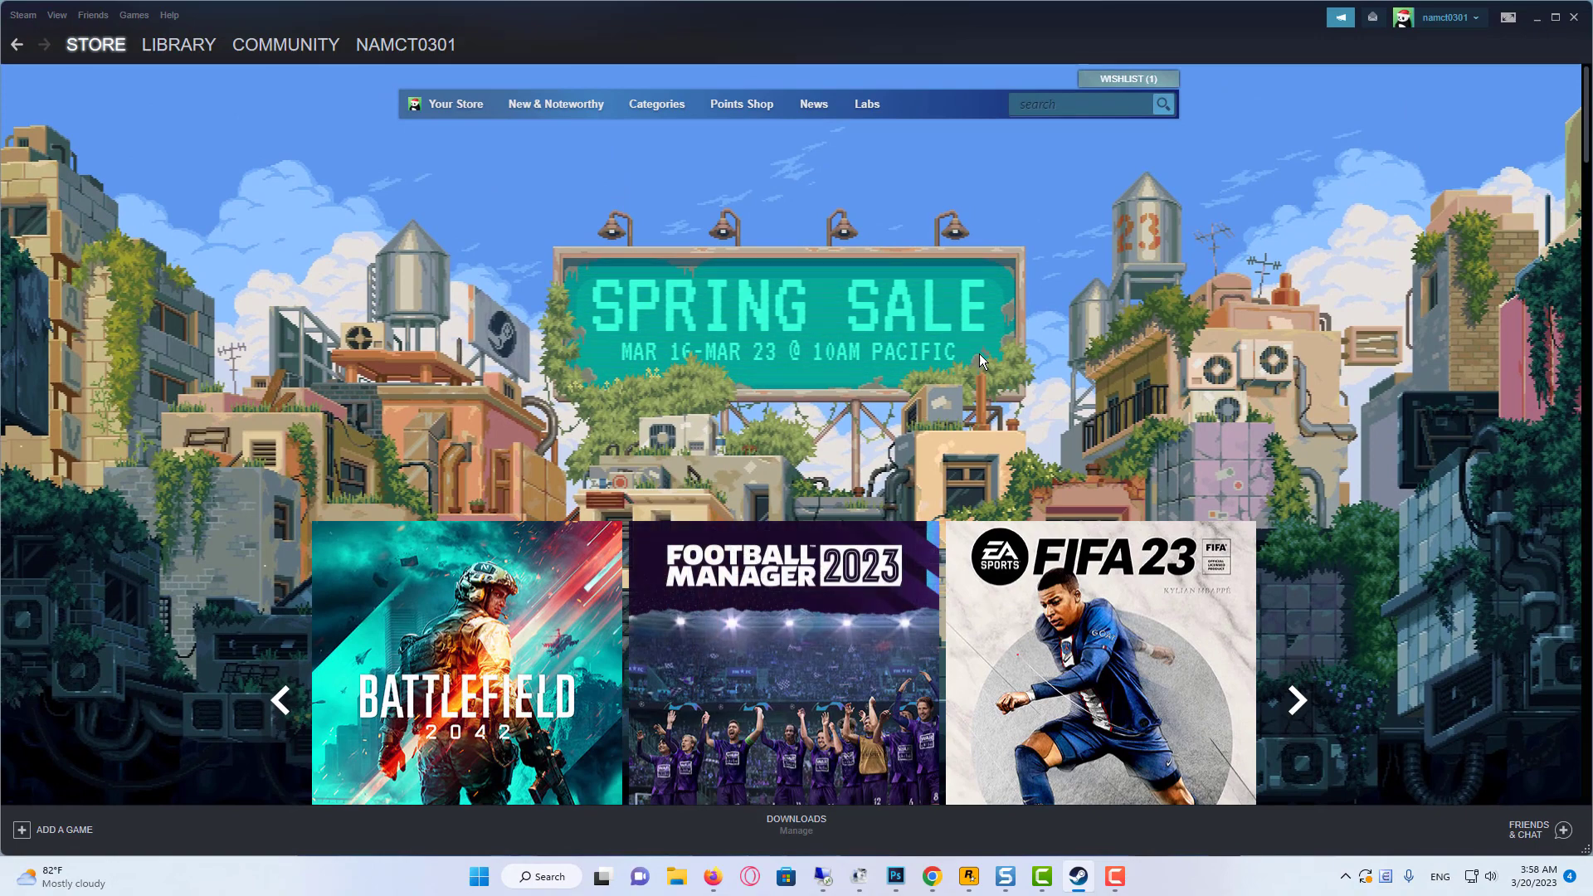